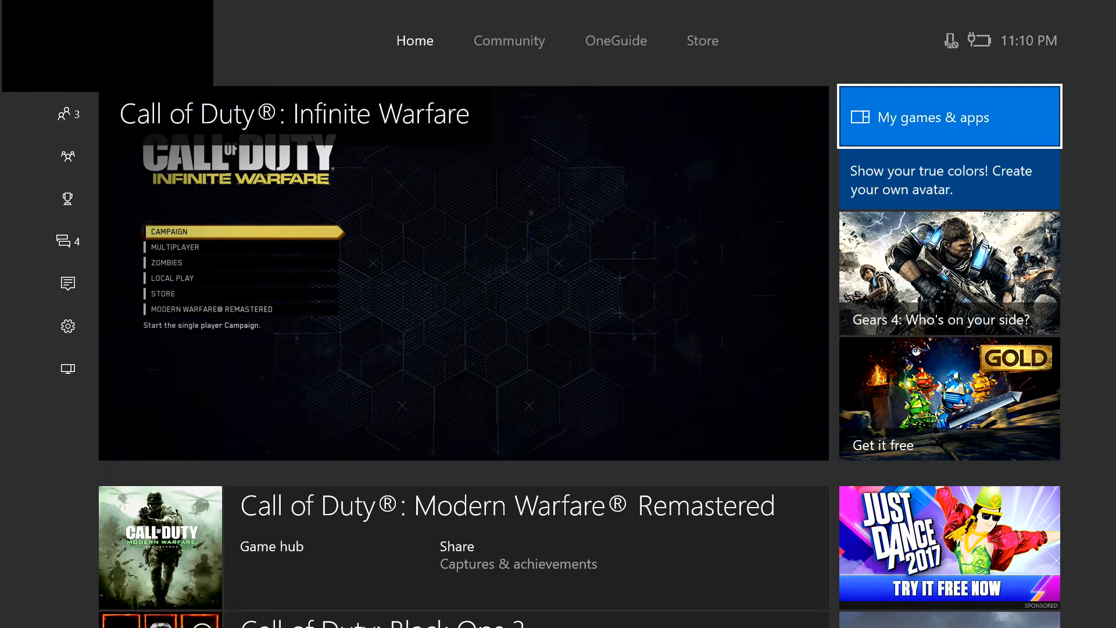
left_click(949, 116)
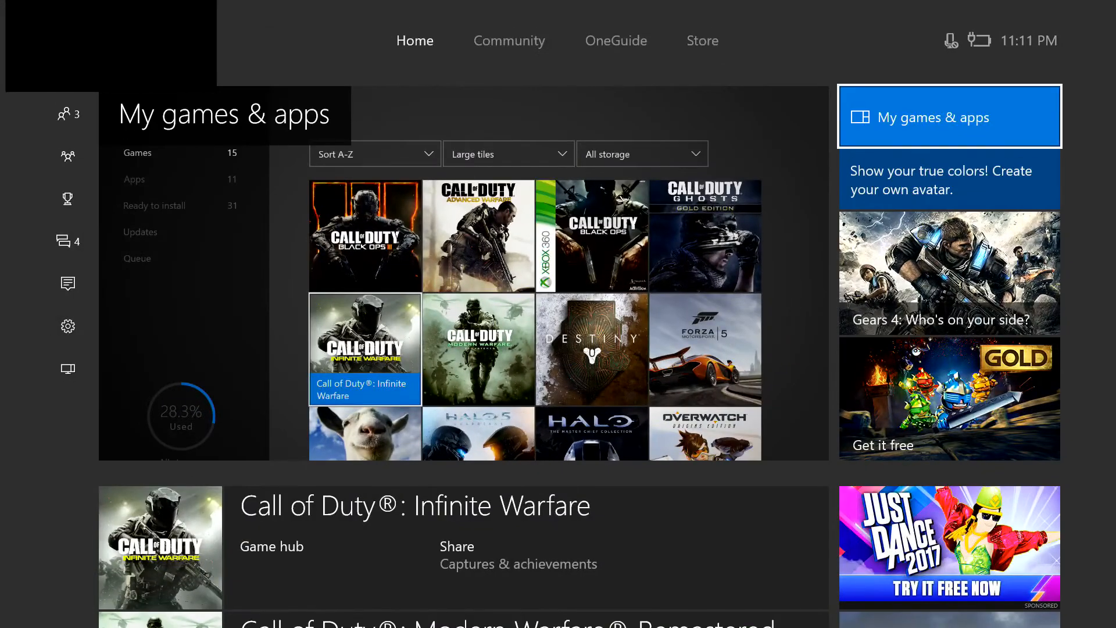
scroll("down", 3)
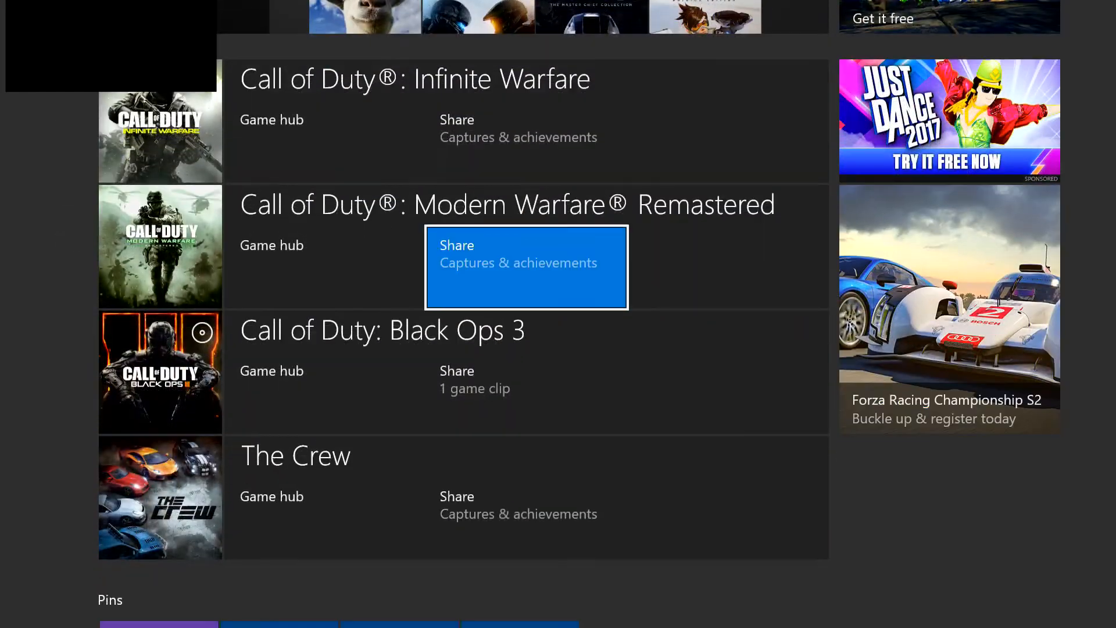